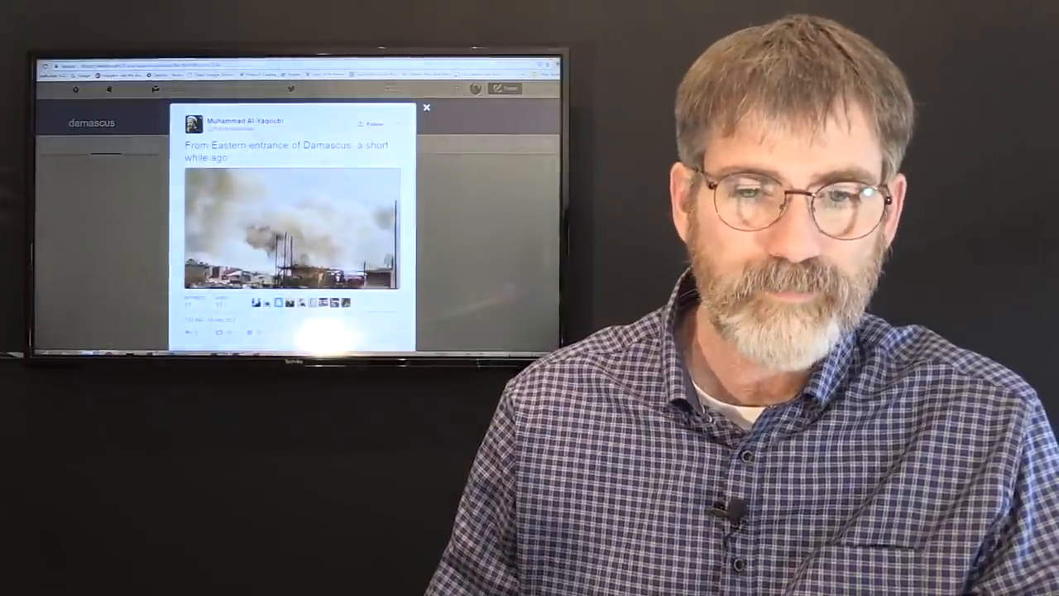
pyautogui.click(290, 231)
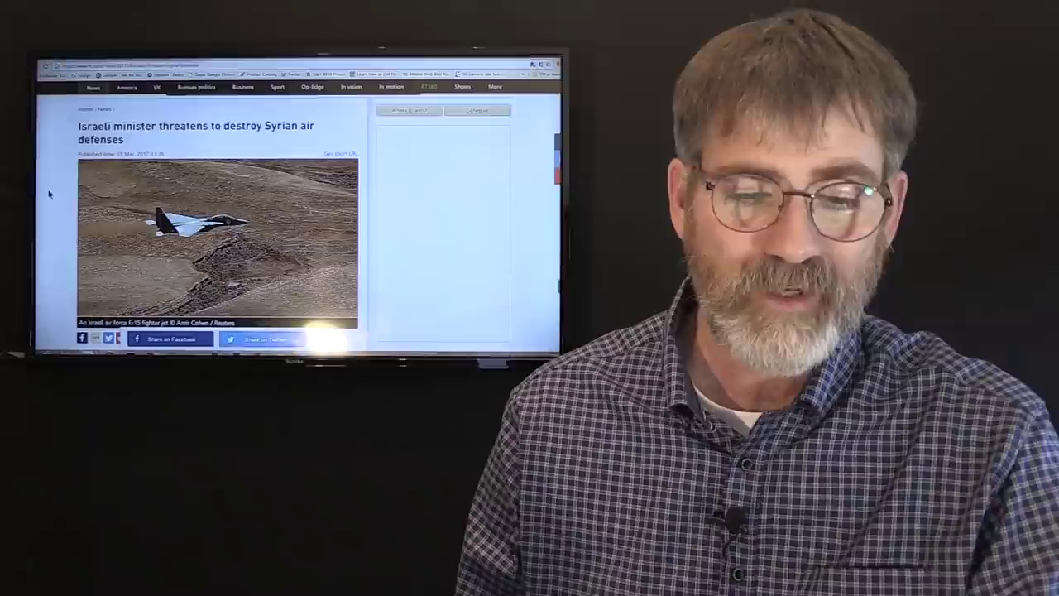
pyautogui.scroll(-3)
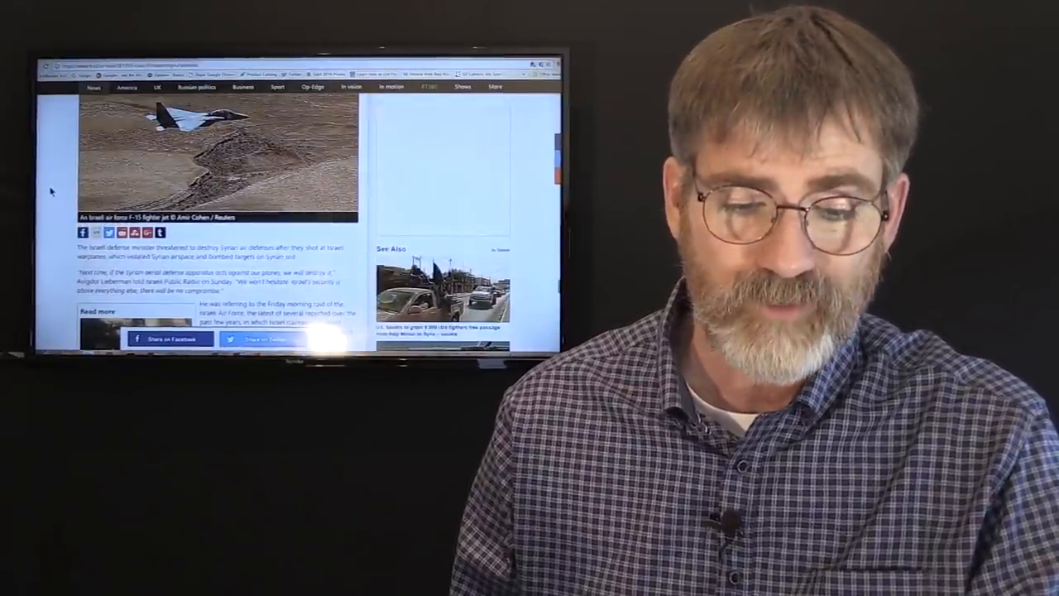
pyautogui.scroll(-3)
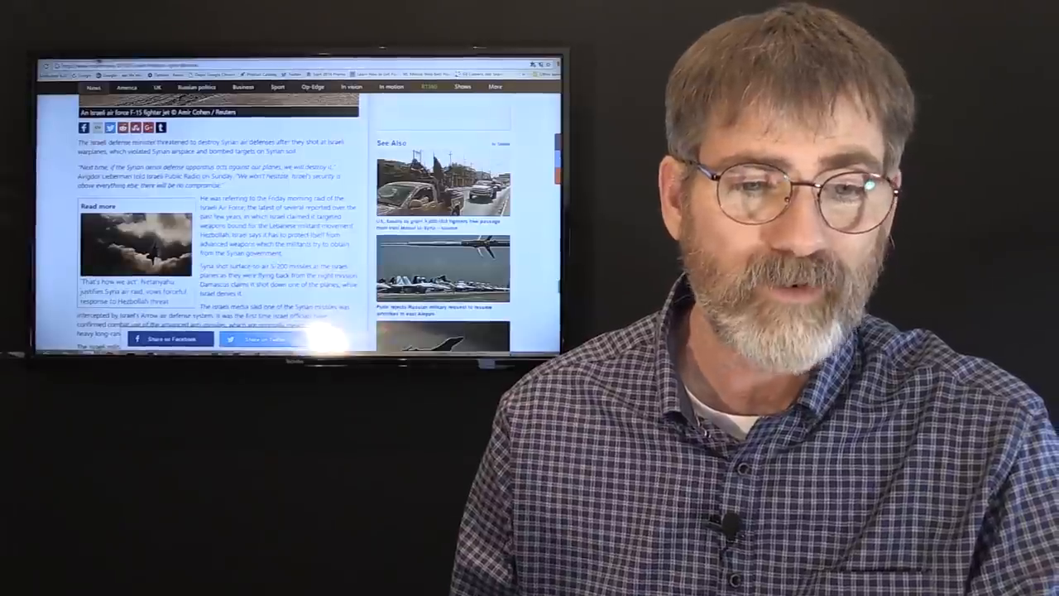